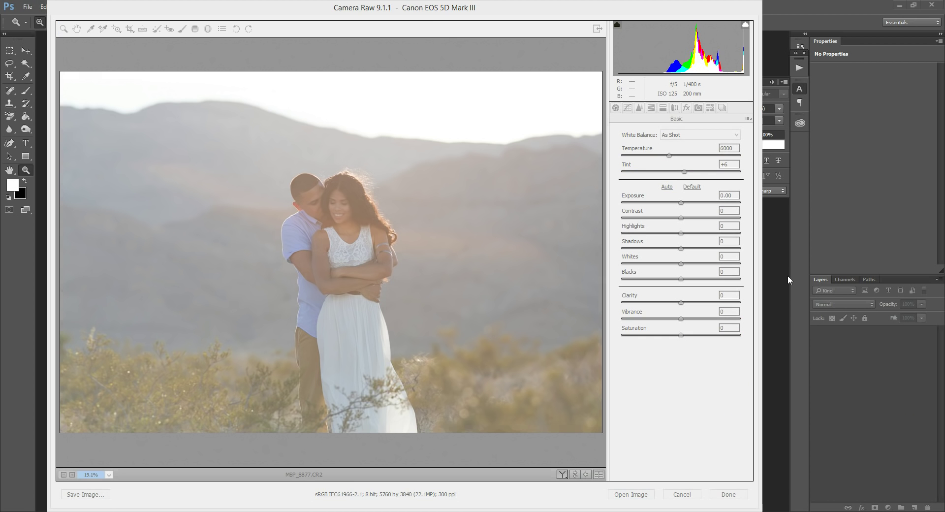
{"action": "mouse_move", "coordinate": [698, 363]}
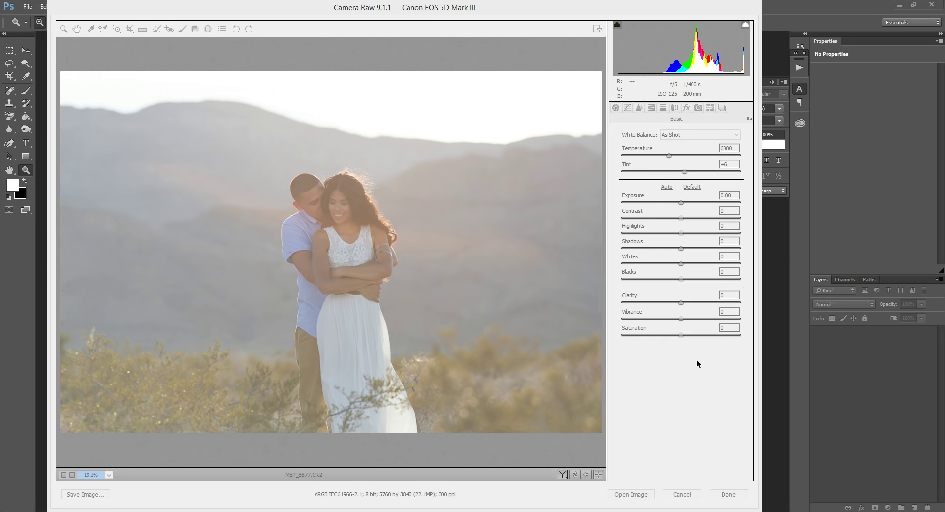
{"action": "mouse_move", "coordinate": [678, 361]}
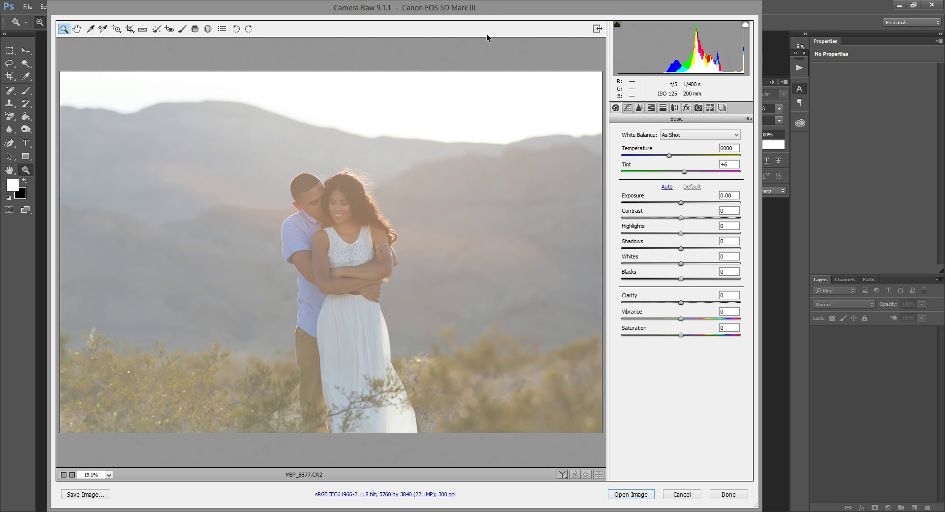
{"action": "mouse_move", "coordinate": [479, 64]}
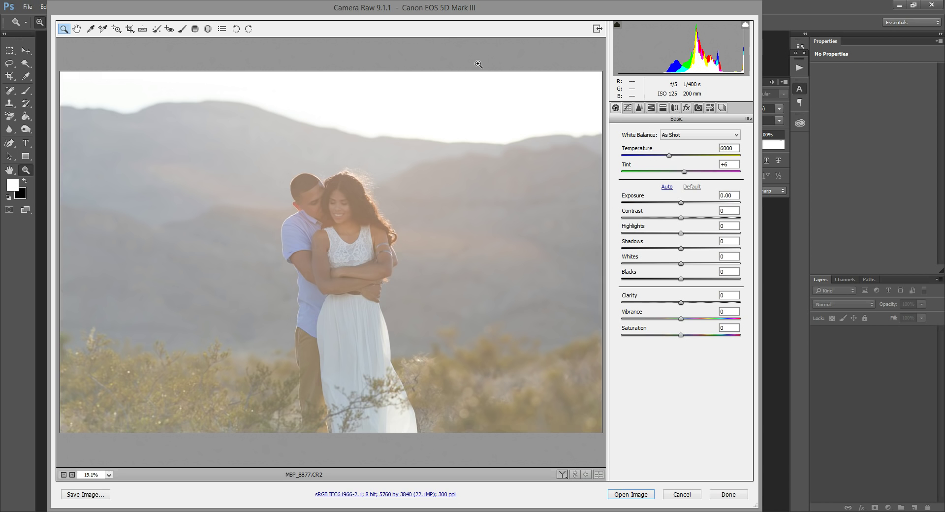
{"action": "mouse_move", "coordinate": [463, 44]}
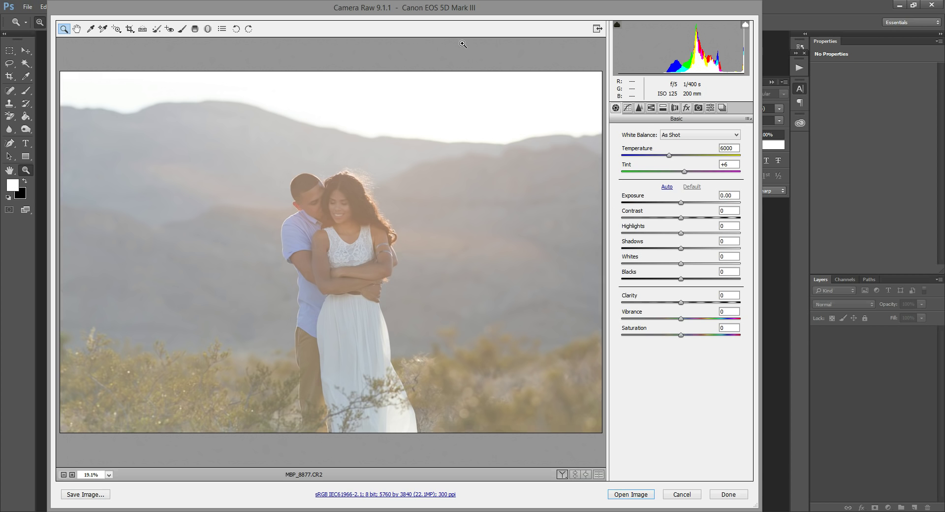
{"action": "mouse_move", "coordinate": [628, 126]}
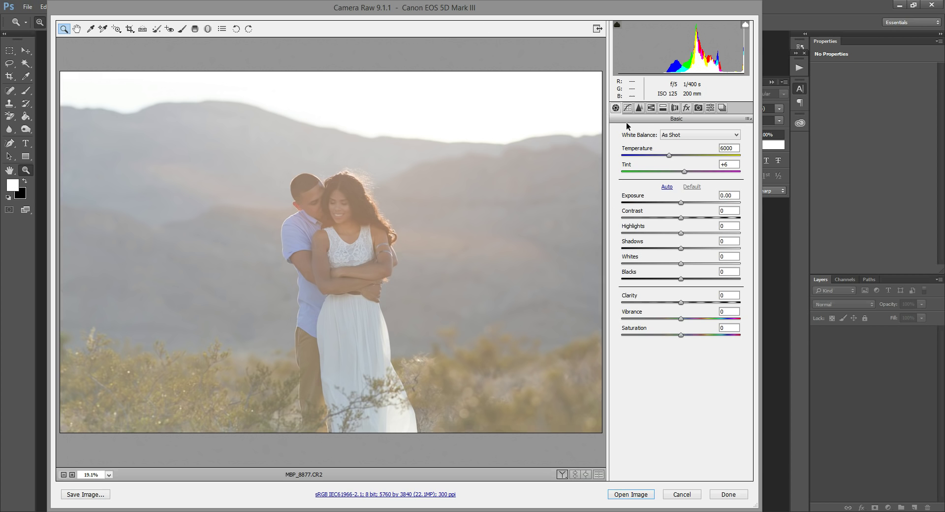
{"action": "mouse_move", "coordinate": [452, 337]}
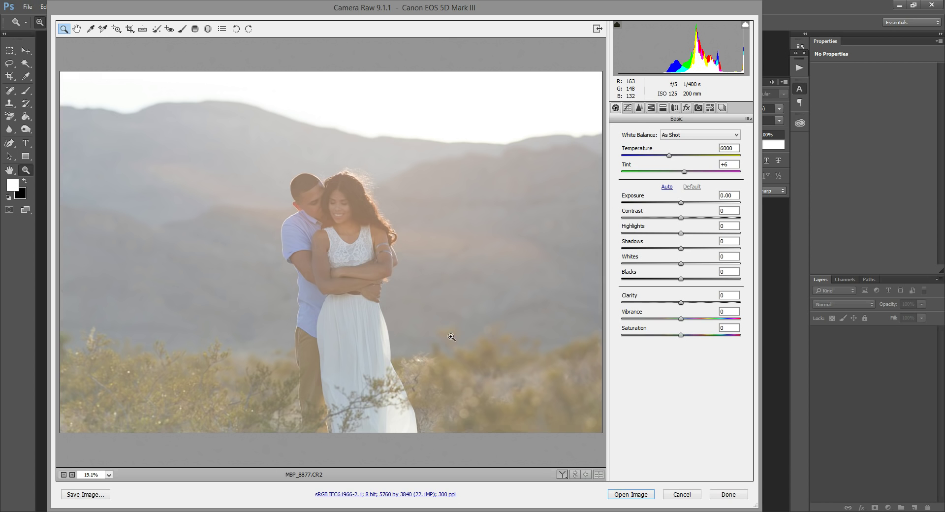
{"action": "mouse_move", "coordinate": [291, 67]}
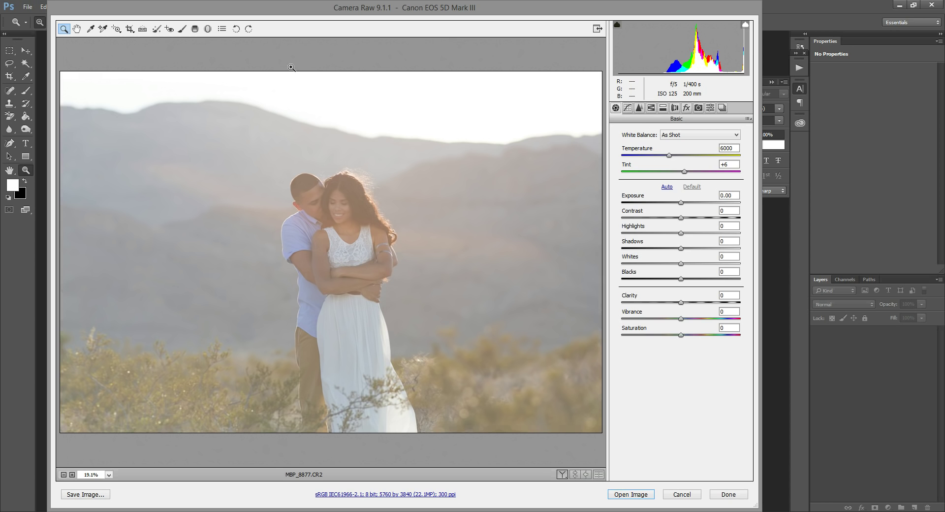
{"action": "mouse_move", "coordinate": [428, 281]}
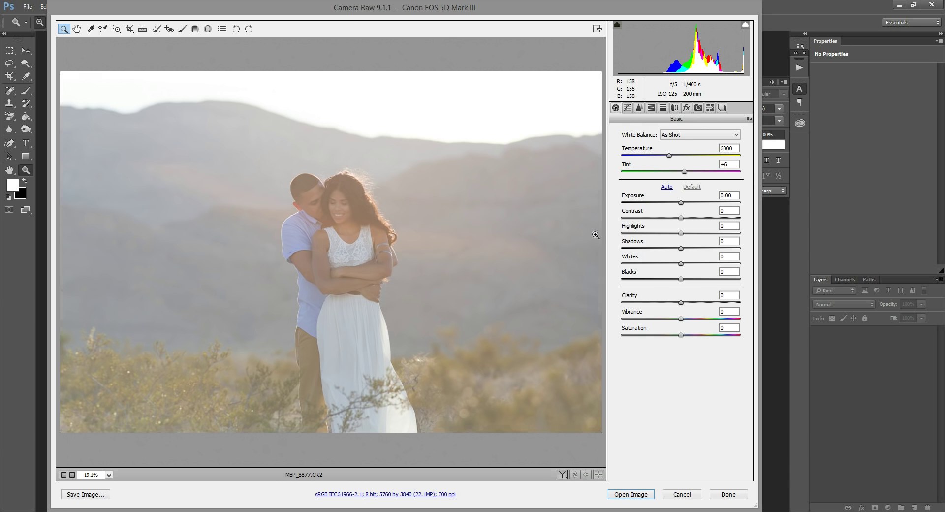
{"action": "mouse_move", "coordinate": [588, 116]}
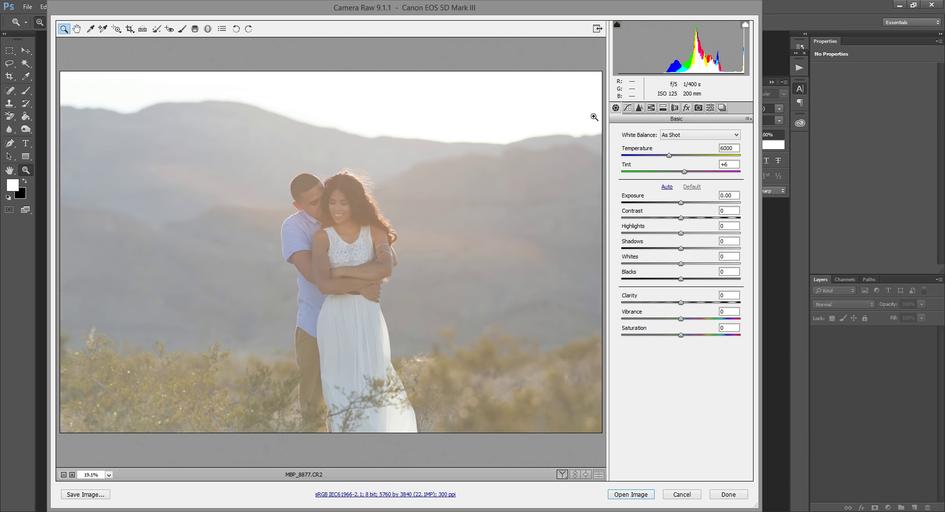
Show the Effects panel with Dehaze, Grain and Post Crop Vignetting controls.
{"action": "left_click", "coordinate": [687, 108]}
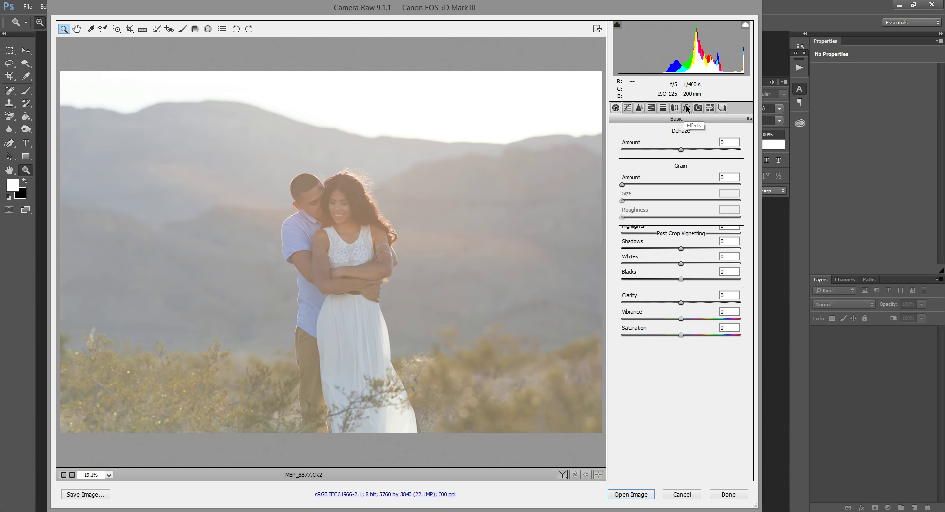
Raise the Dehaze amount to a strong positive value to clear the haze.
{"action": "left_click", "coordinate": [686, 108]}
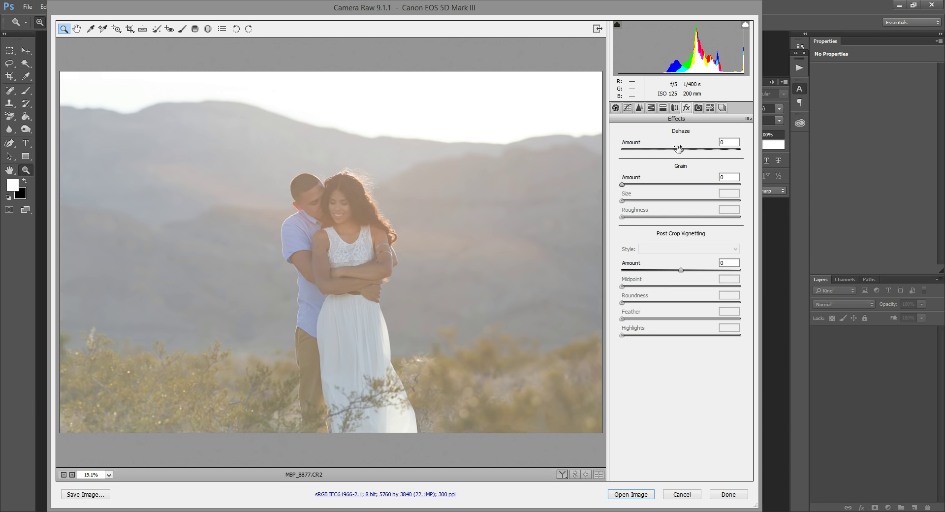
{"action": "left_click_drag", "start_coordinate": [678, 150], "coordinate": [681, 150]}
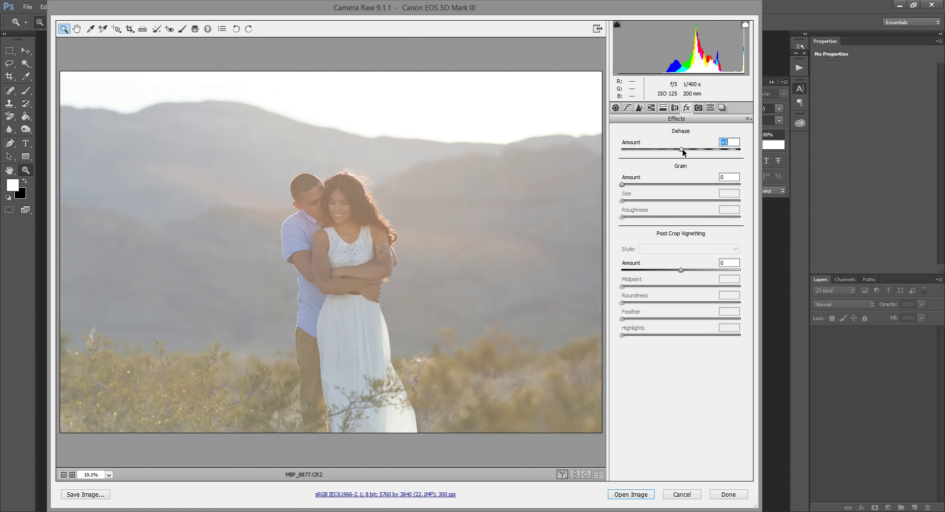
{"action": "left_click_drag", "start_coordinate": [682, 152], "coordinate": [703, 152]}
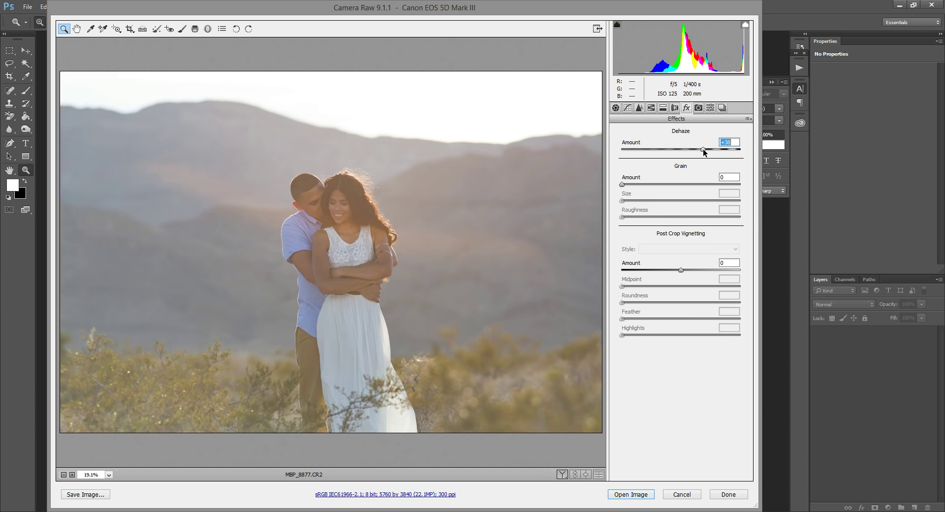
{"action": "left_click_drag", "start_coordinate": [702, 150], "coordinate": [707, 150]}
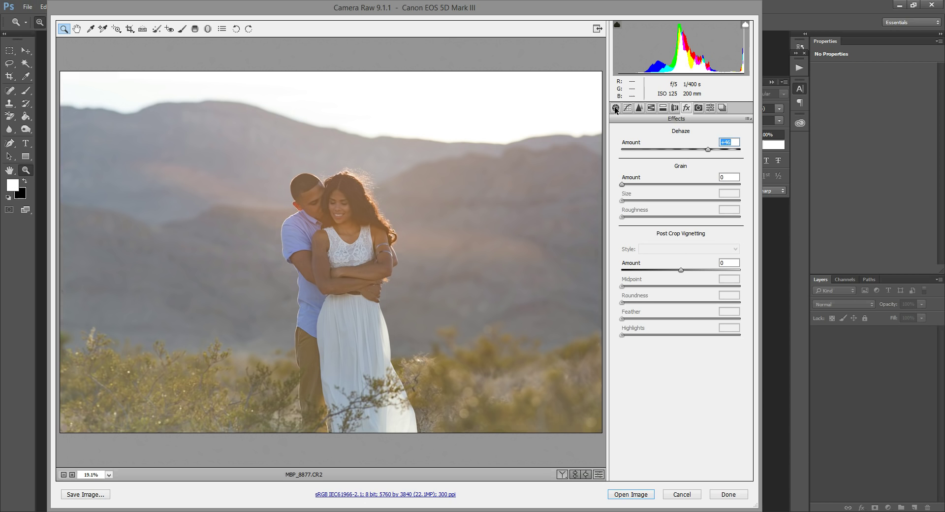
{"action": "mouse_move", "coordinate": [567, 197]}
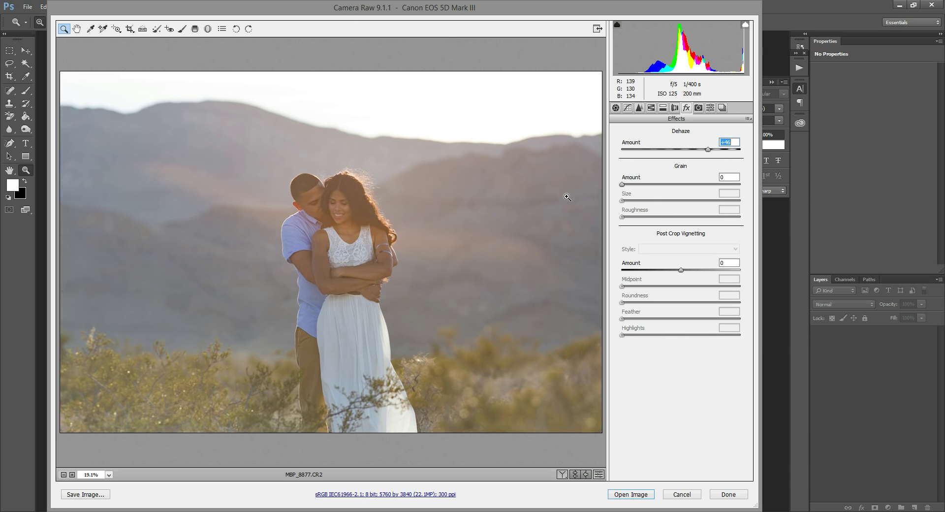
{"action": "mouse_move", "coordinate": [659, 134]}
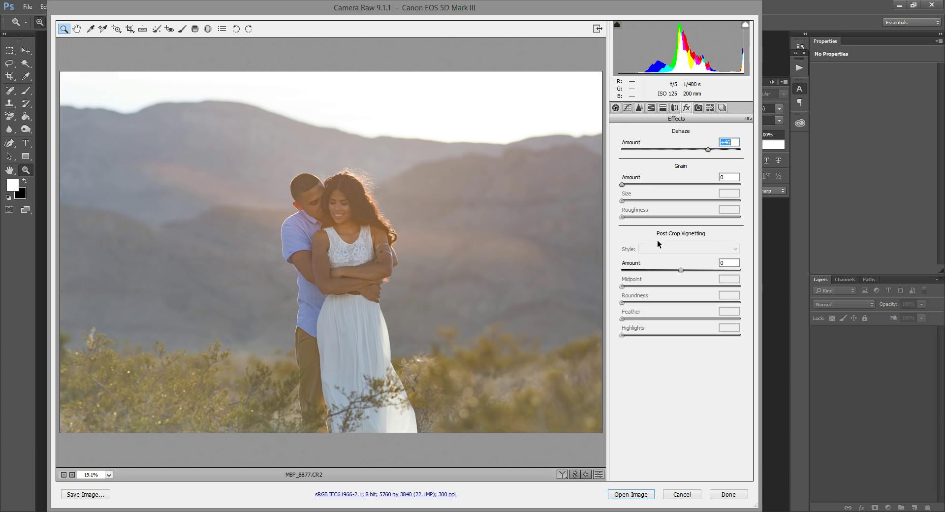
{"action": "mouse_move", "coordinate": [559, 207]}
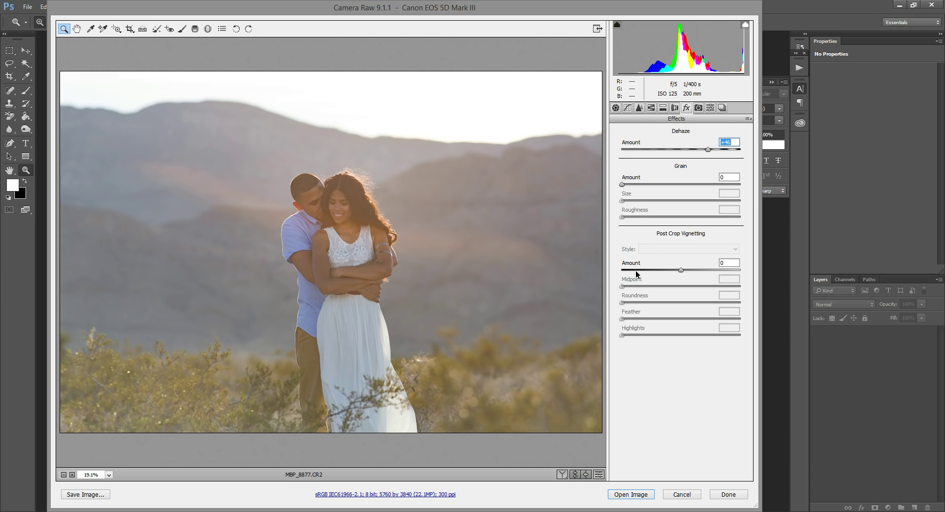
{"action": "mouse_move", "coordinate": [730, 372]}
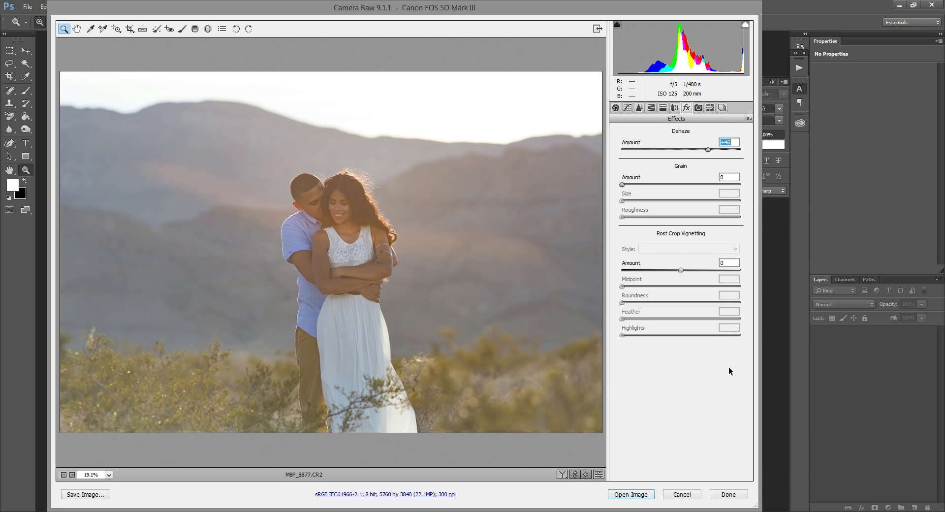